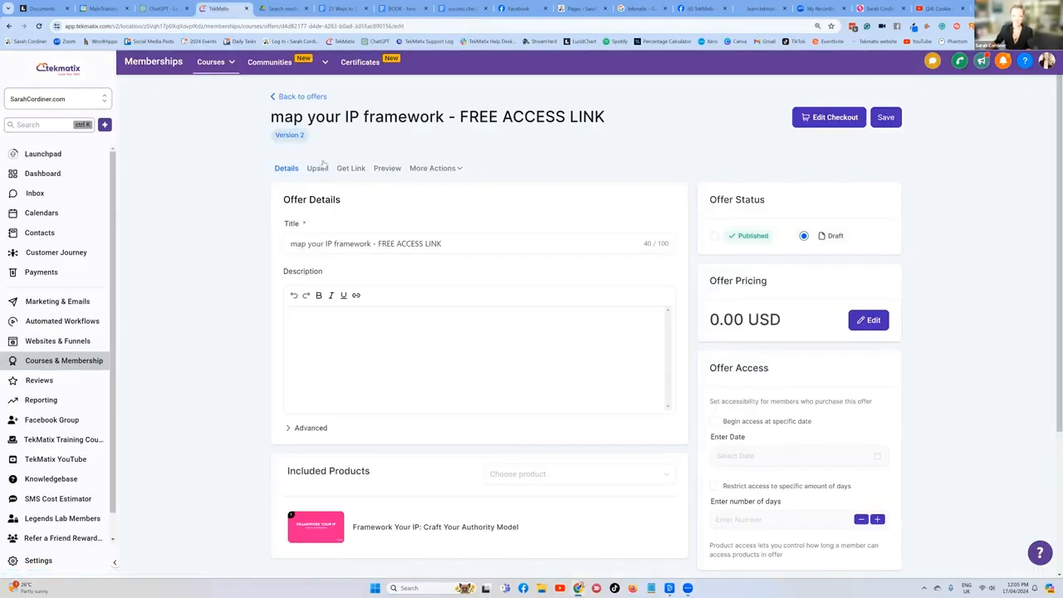
pyautogui.moveTo(312, 142)
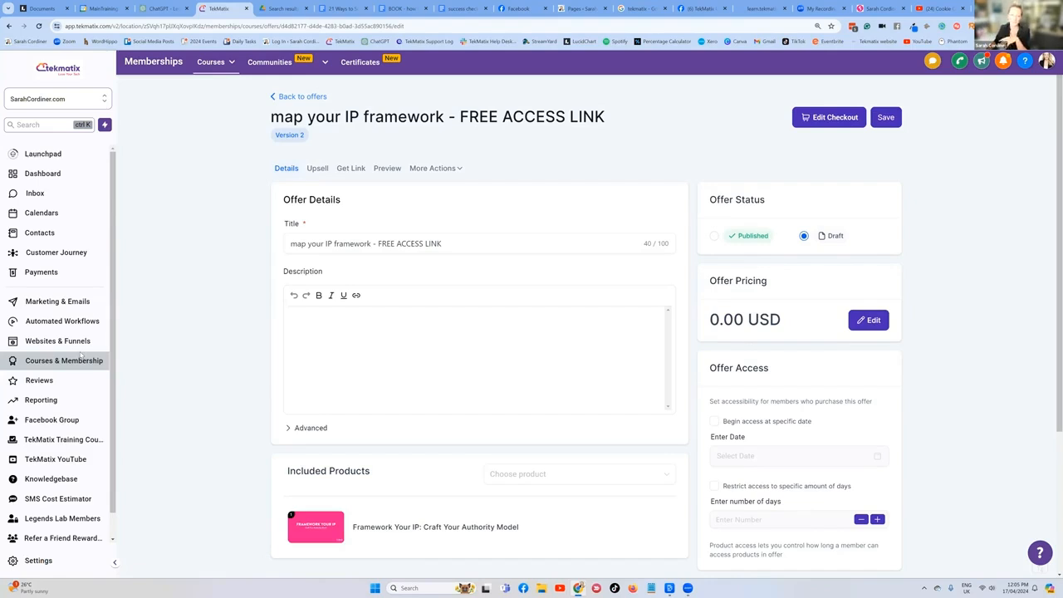
pyautogui.moveTo(62, 320)
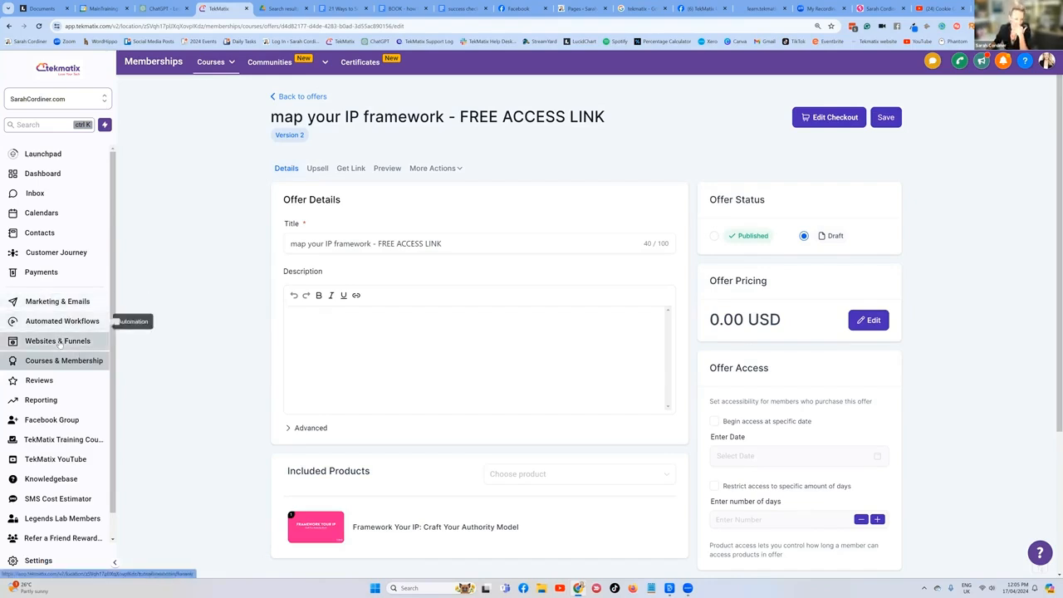
# - Copy an image file's web link to the clipboard from the Media library
pyautogui.click(57, 341)
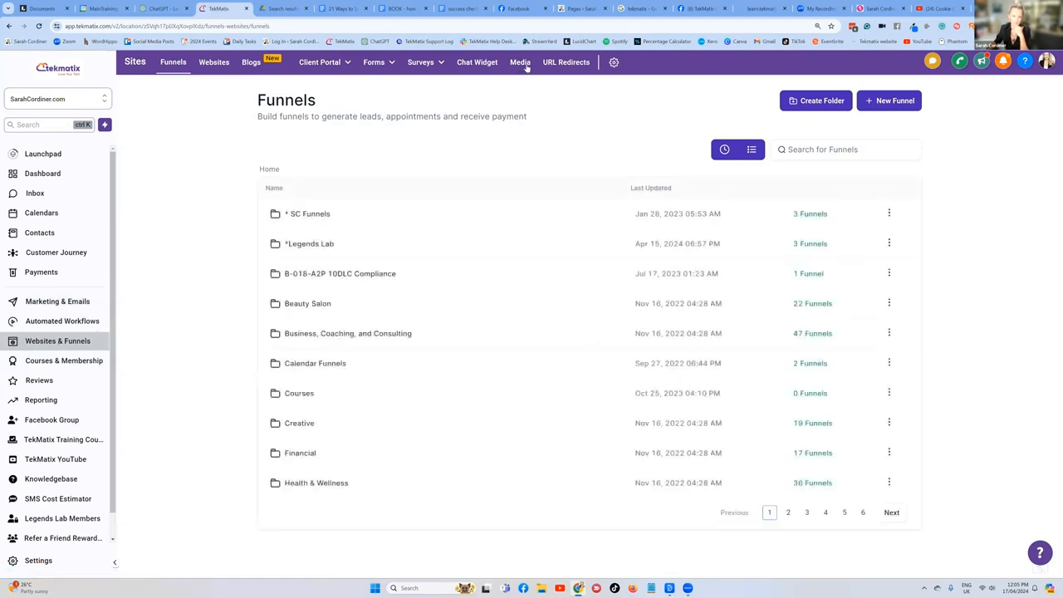
pyautogui.click(520, 62)
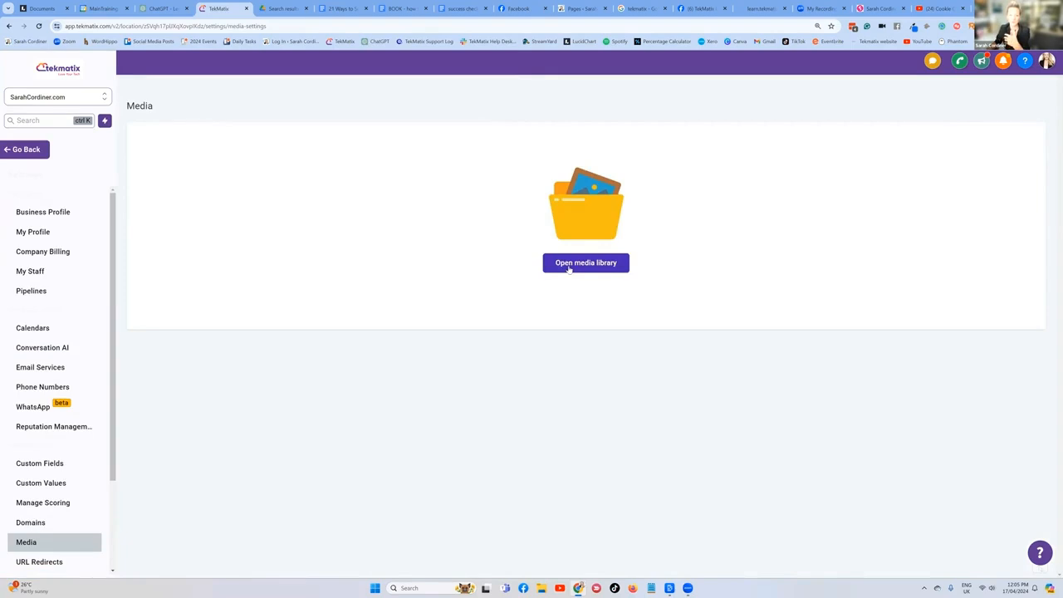
pyautogui.click(586, 262)
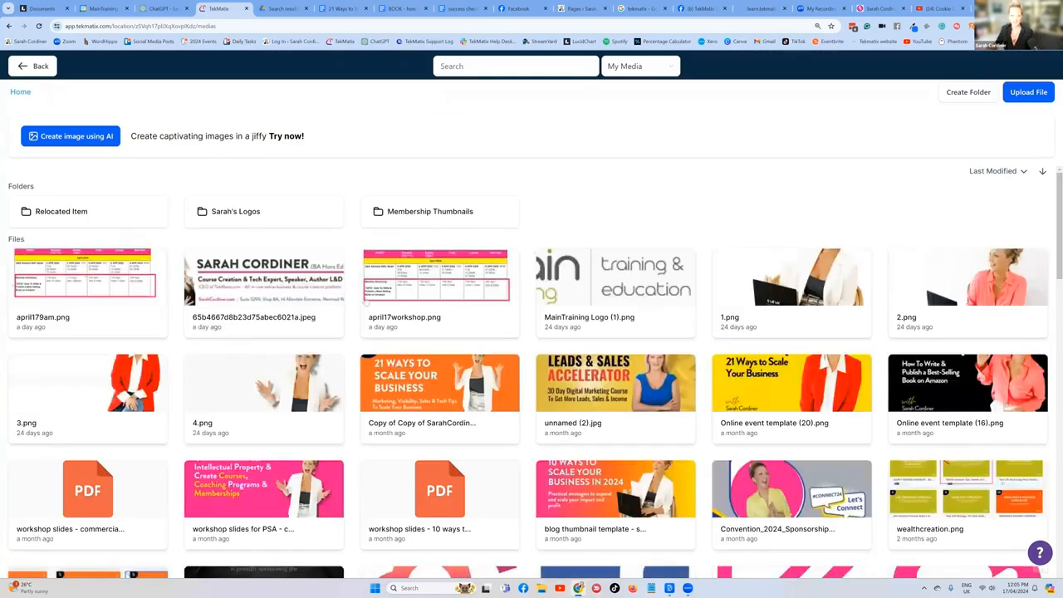
pyautogui.scroll(-3)
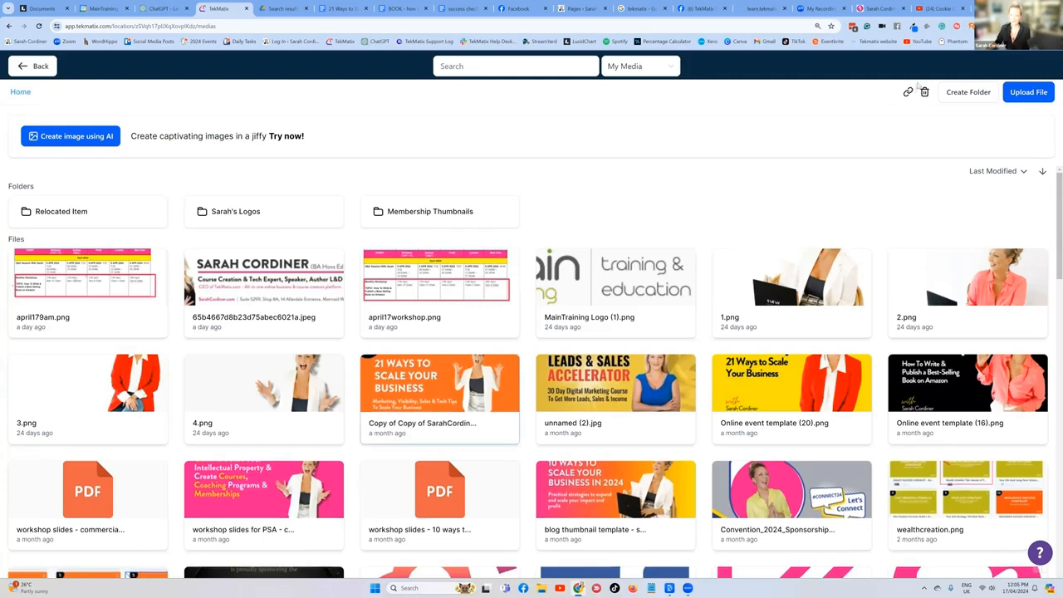
pyautogui.moveTo(907, 91)
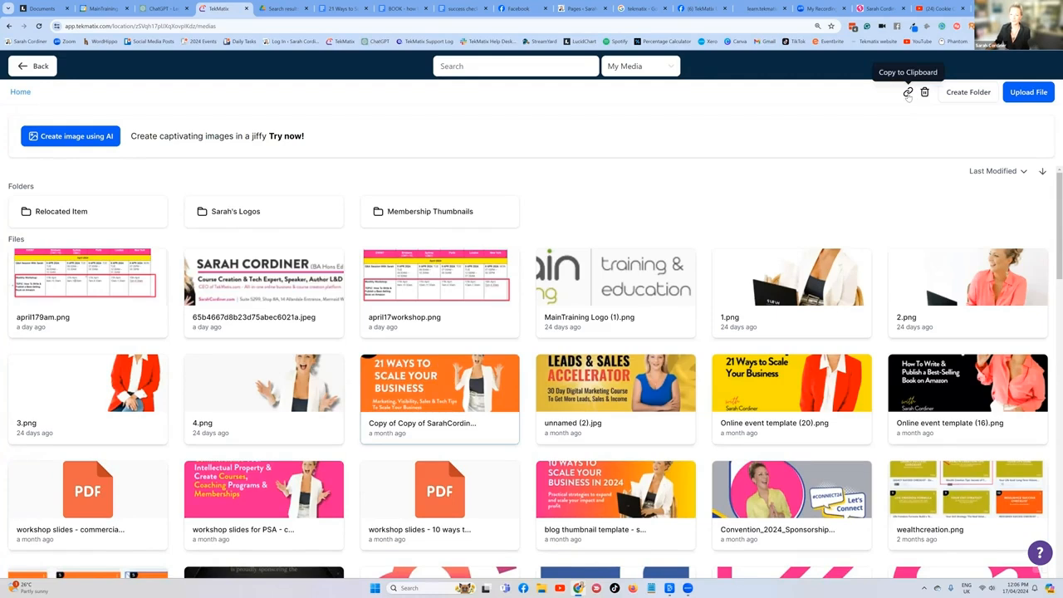
pyautogui.click(907, 92)
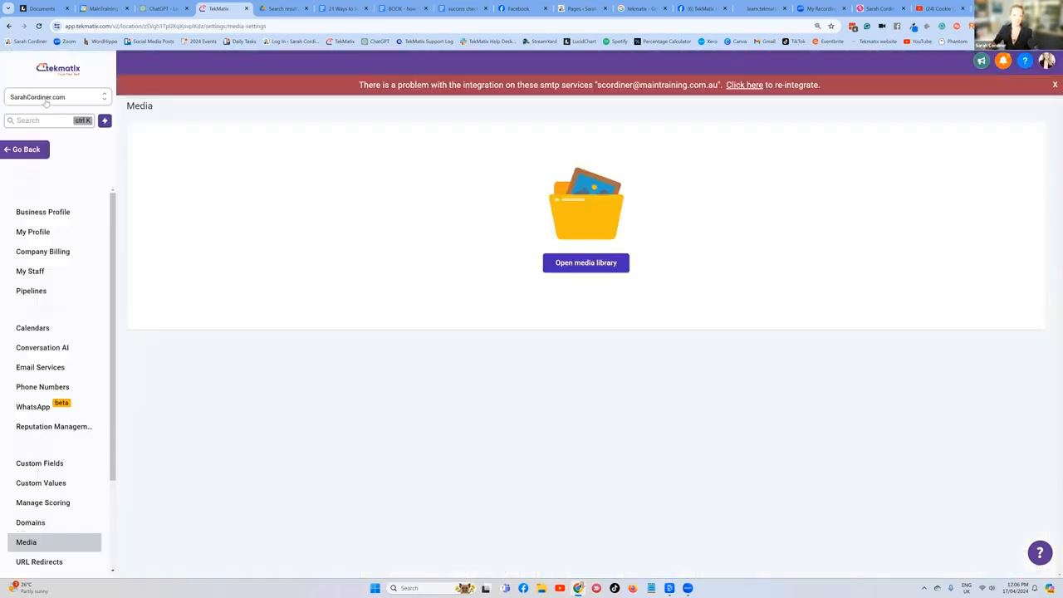
# - Switch to the TekToolbox Demo sub-account and open its Email Templates list
pyautogui.click(54, 98)
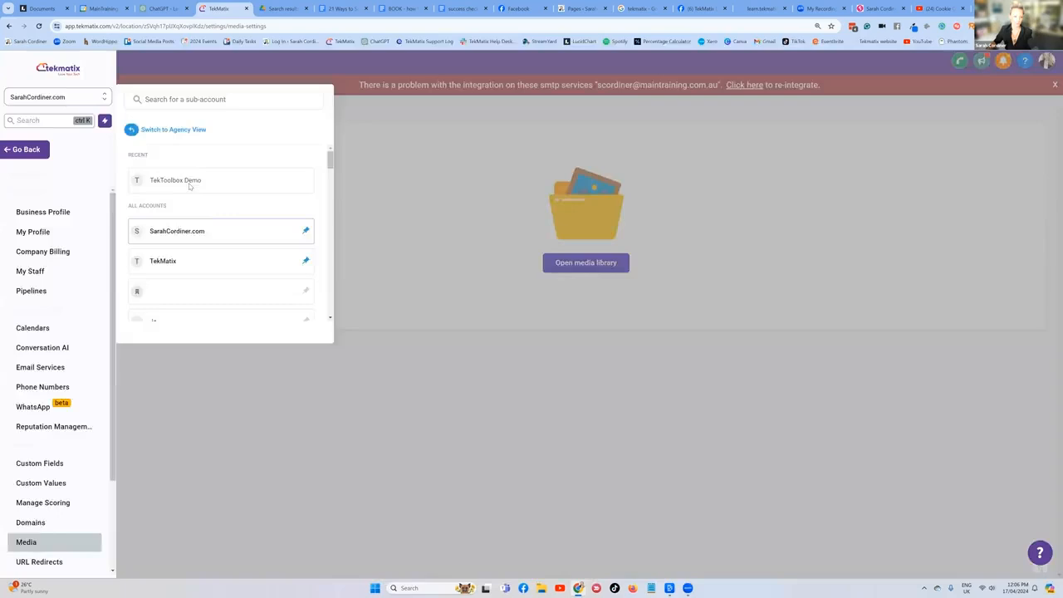
pyautogui.click(175, 180)
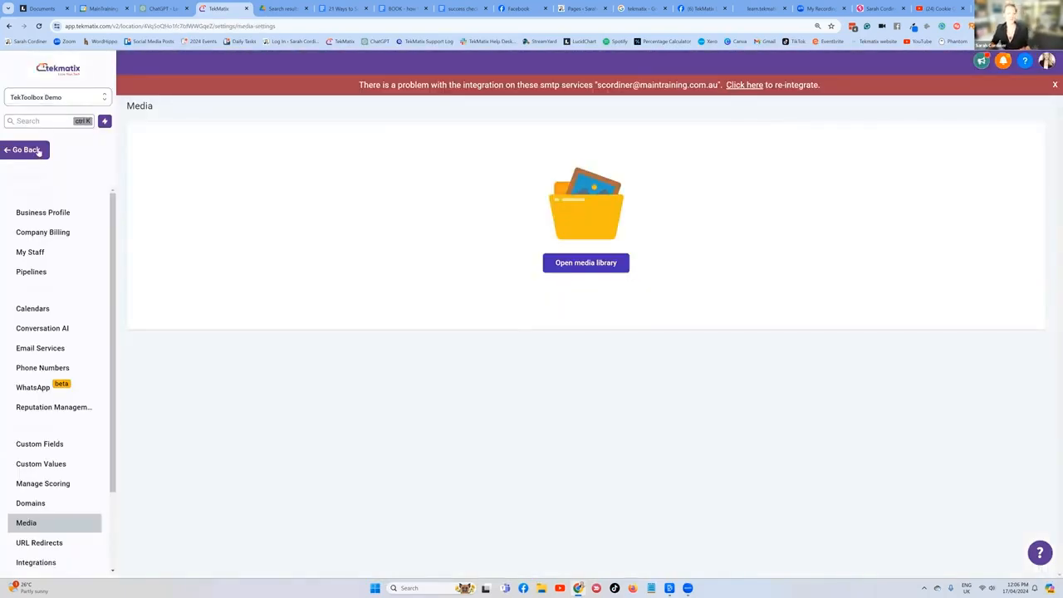
pyautogui.click(23, 149)
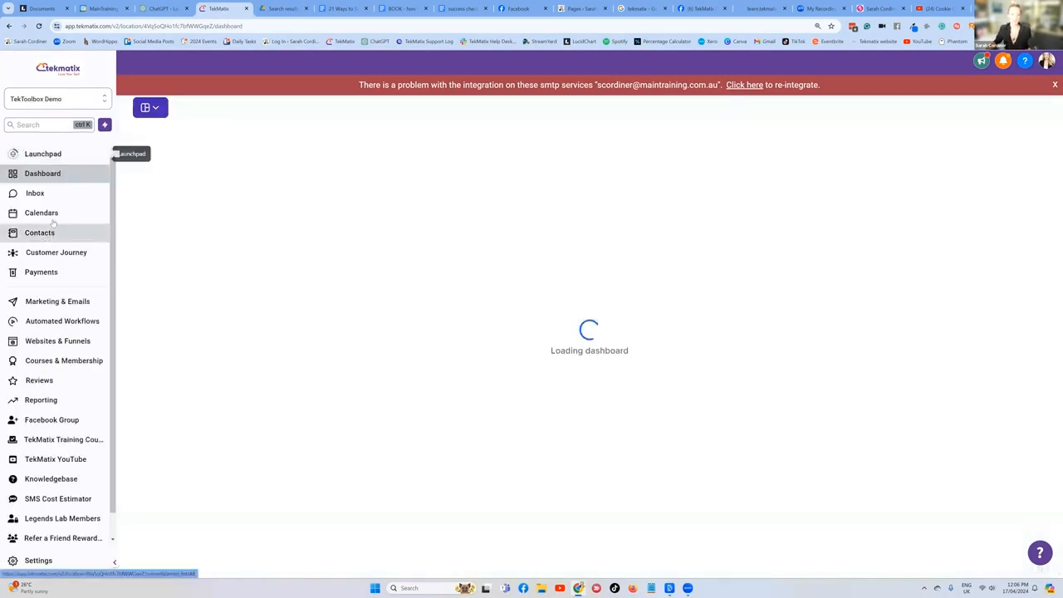
pyautogui.click(58, 301)
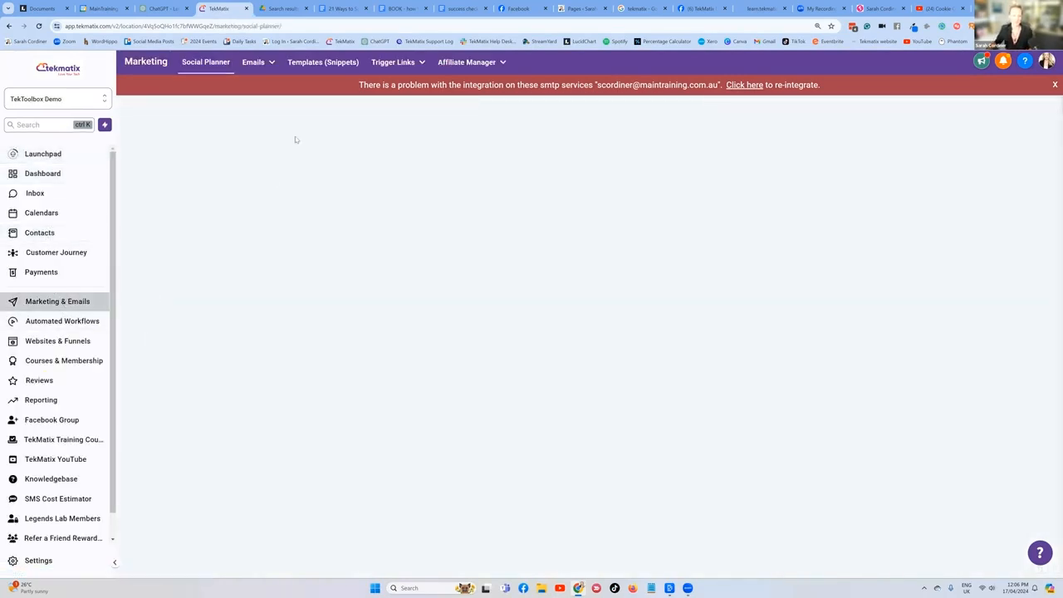
pyautogui.click(254, 61)
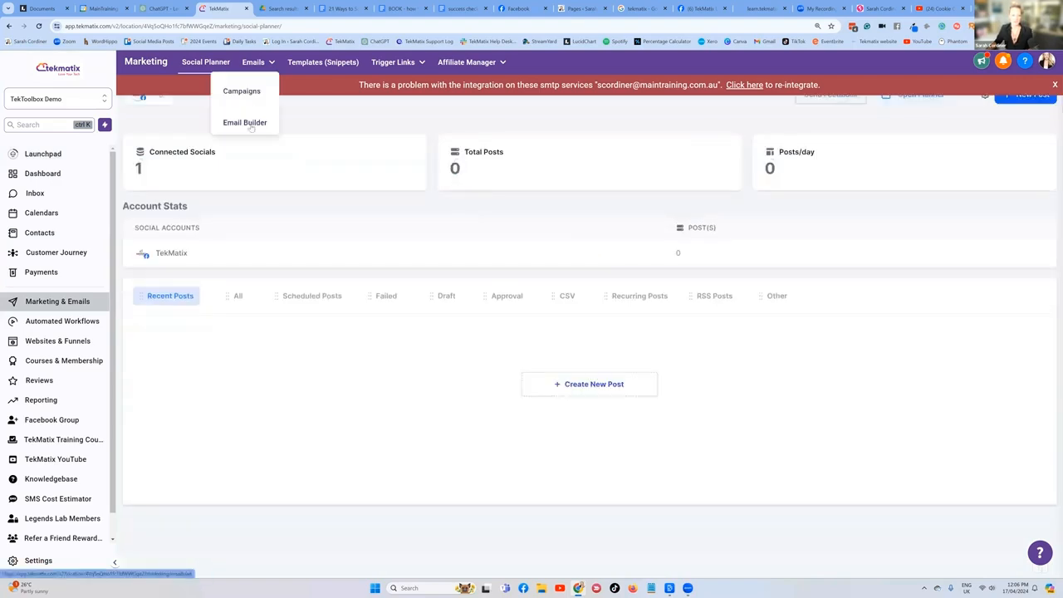
pyautogui.click(245, 122)
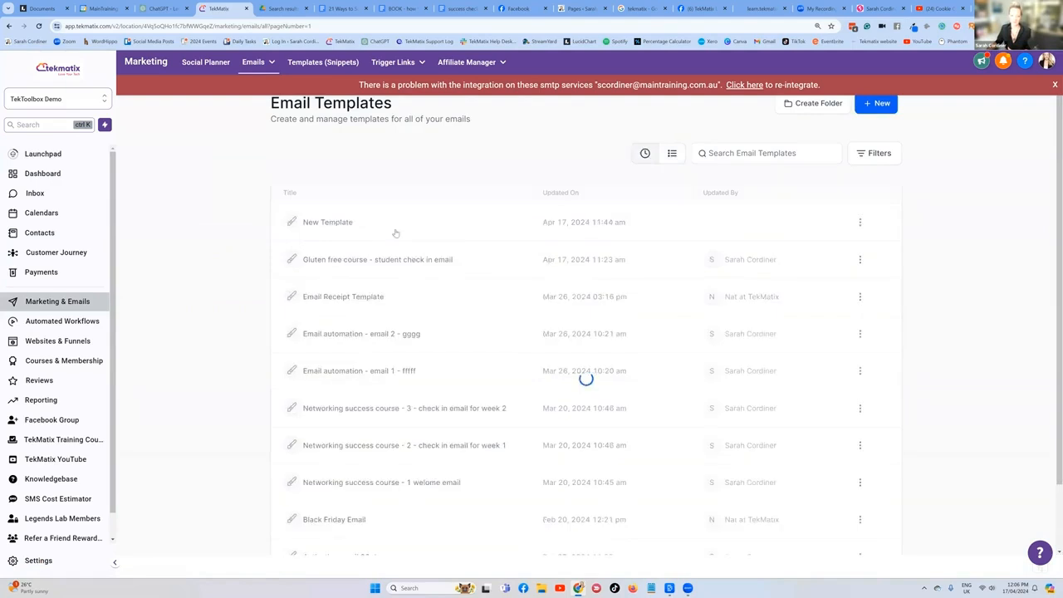
# - In New Template, write 'click here to download the slides form sarahs prezzo' and select 'click here'
pyautogui.click(327, 222)
pyautogui.write('click here ')
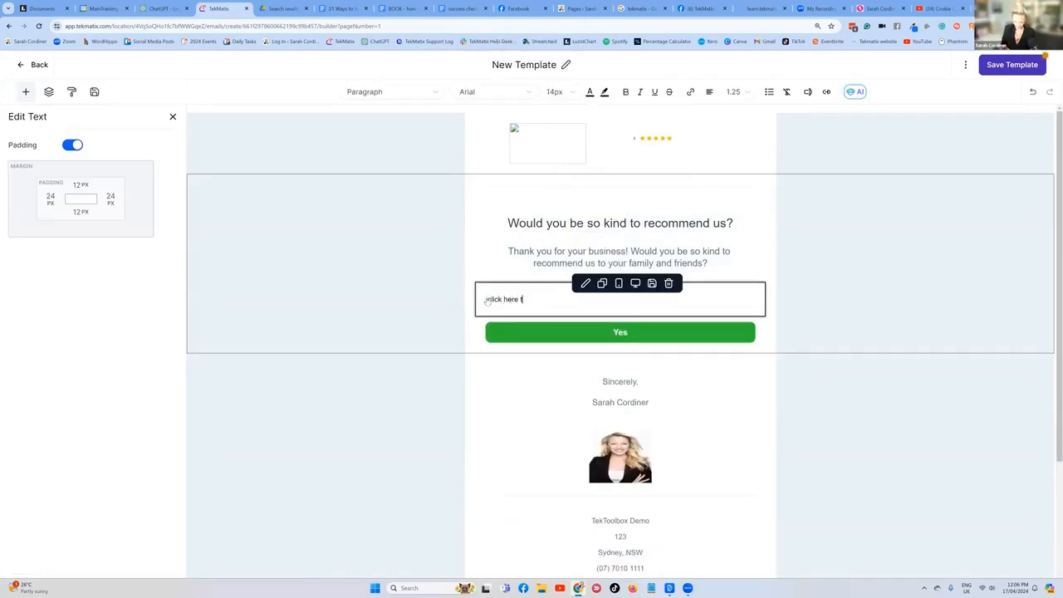
pyautogui.write('to download the slides form sarahs p')
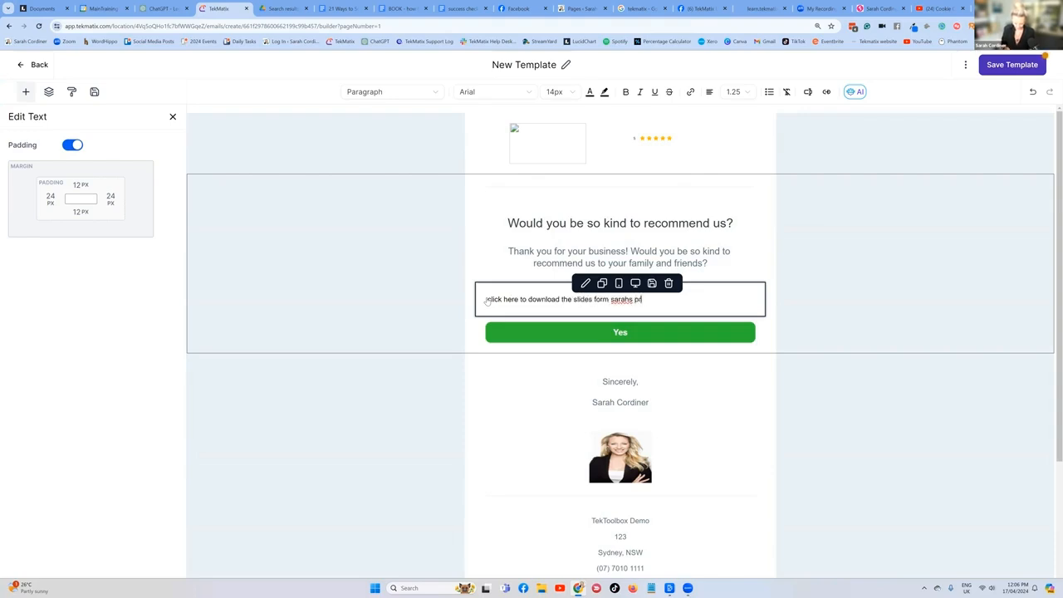
pyautogui.write('rezzo')
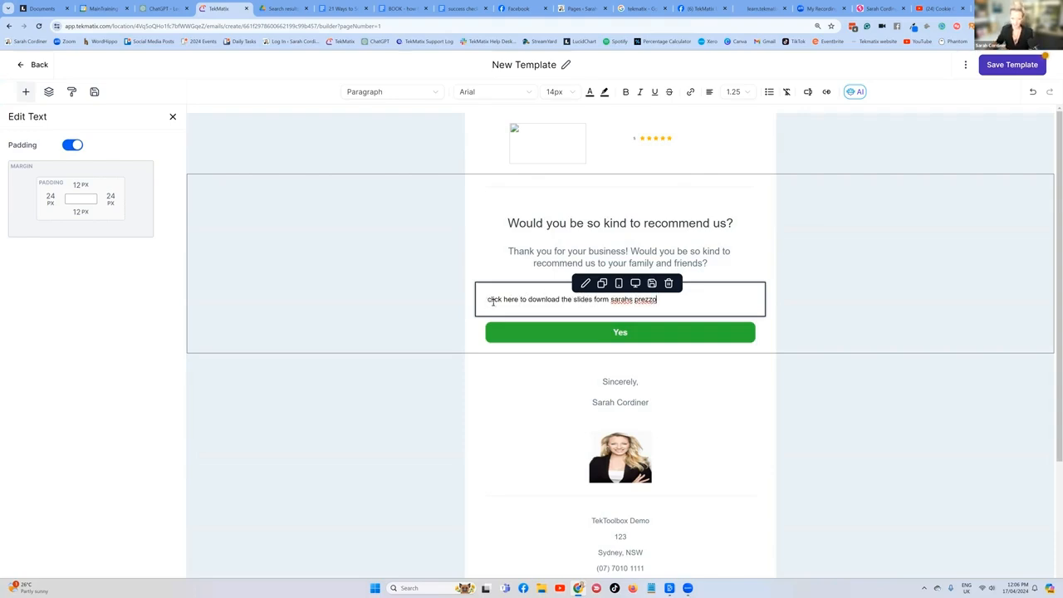
pyautogui.doubleClick(504, 299)
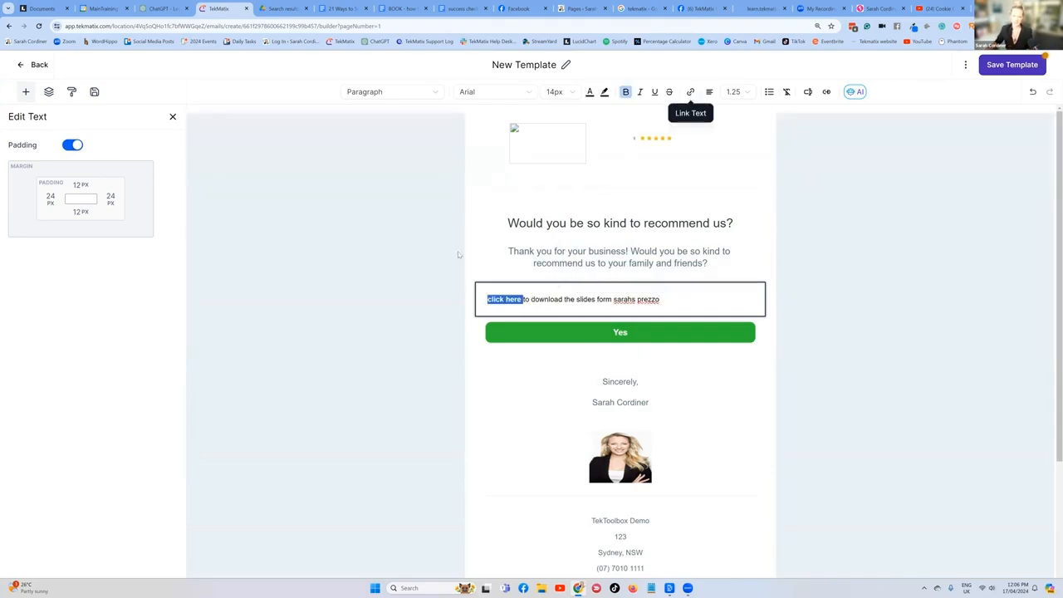
# - Link 'click here' to the copied media file URL and save
pyautogui.click(691, 91)
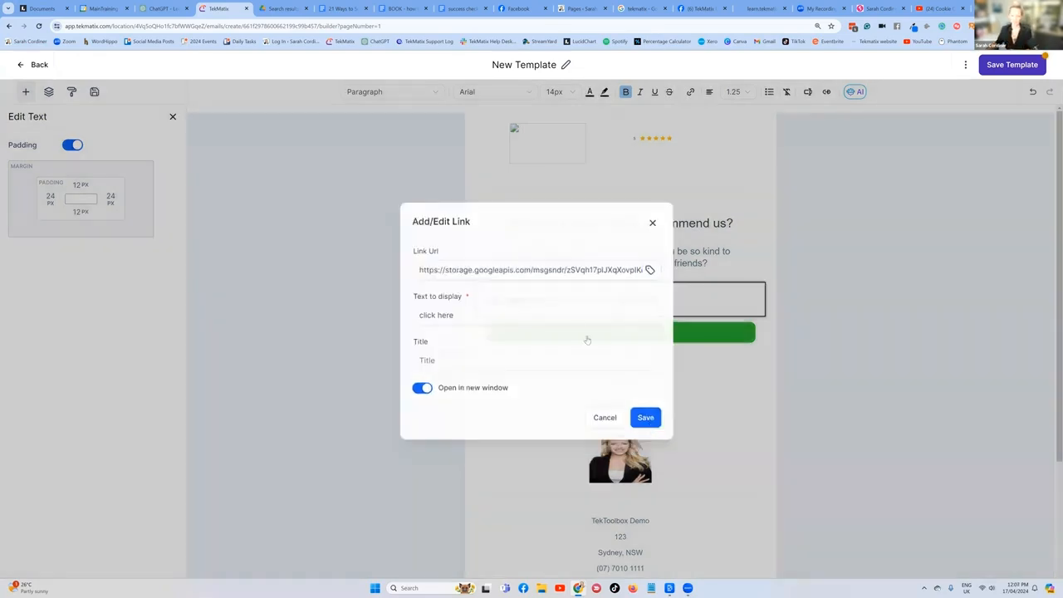
pyautogui.click(645, 417)
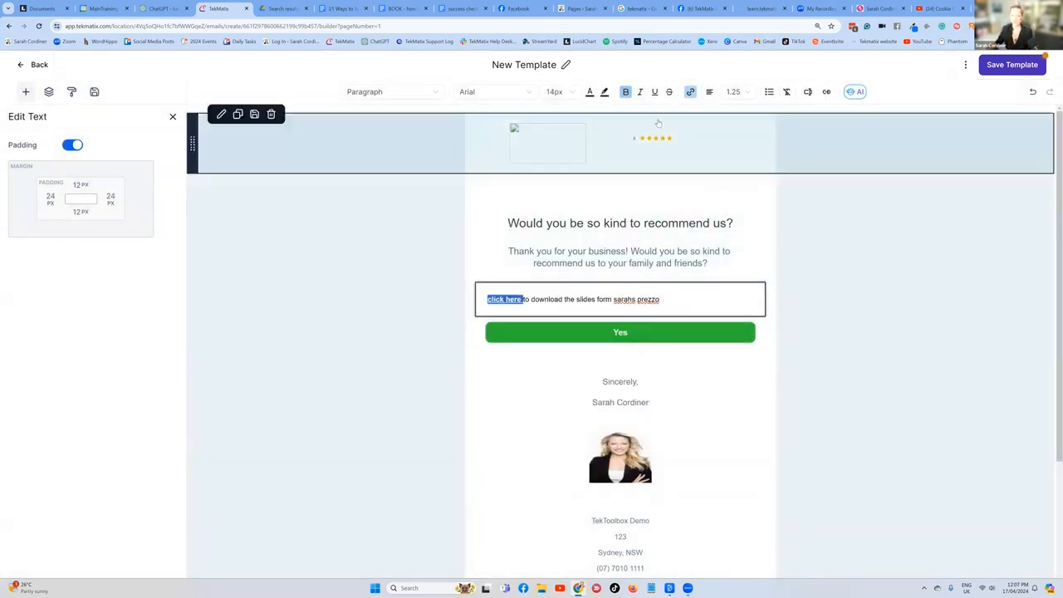
pyautogui.click(589, 91)
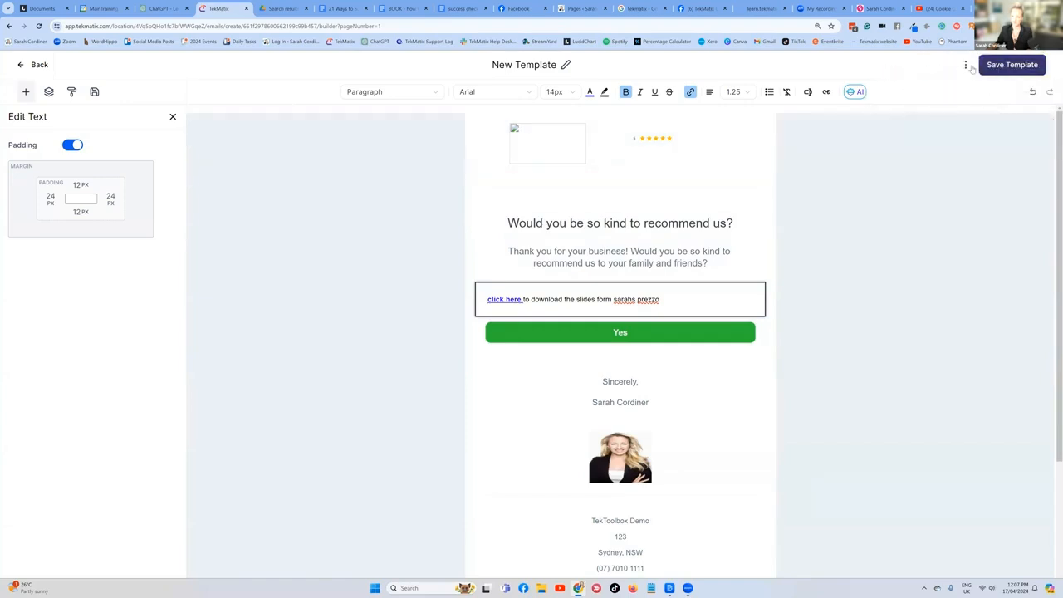
# - Preview the template and confirm the 'click here' link opens the image
pyautogui.click(965, 65)
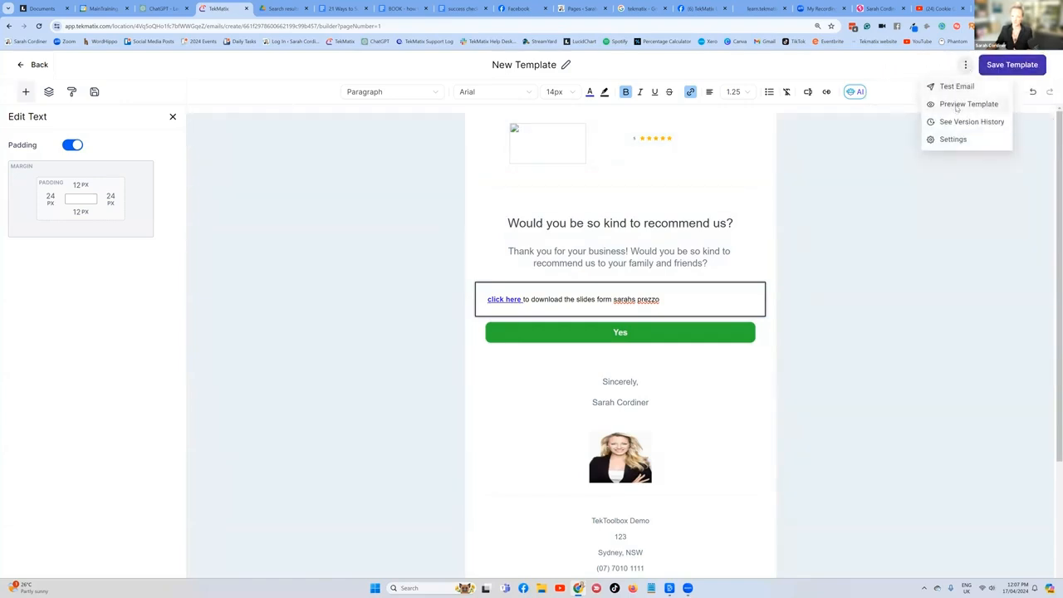
pyautogui.click(969, 104)
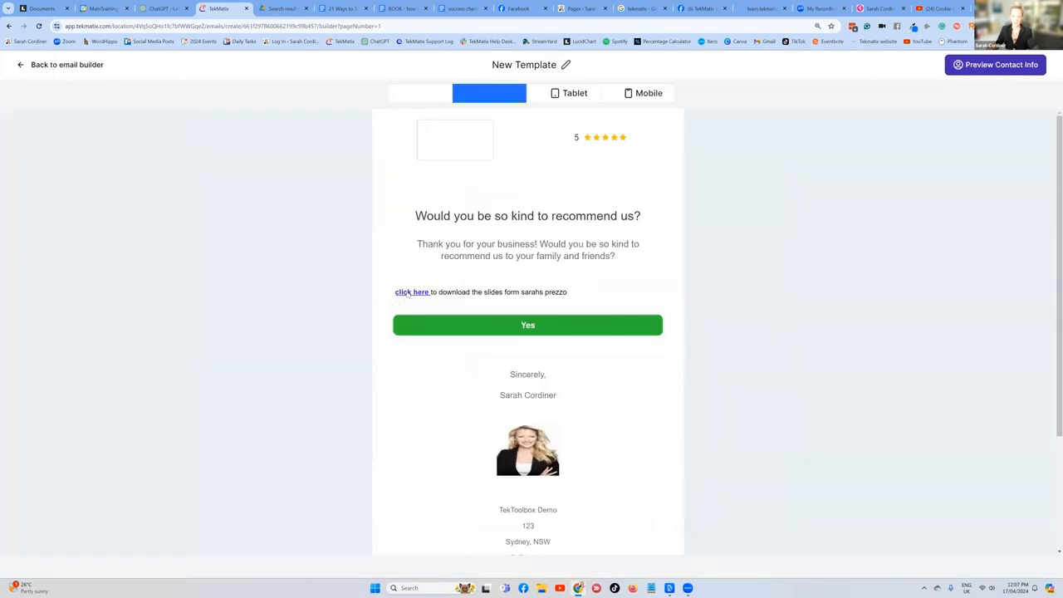
pyautogui.click(412, 292)
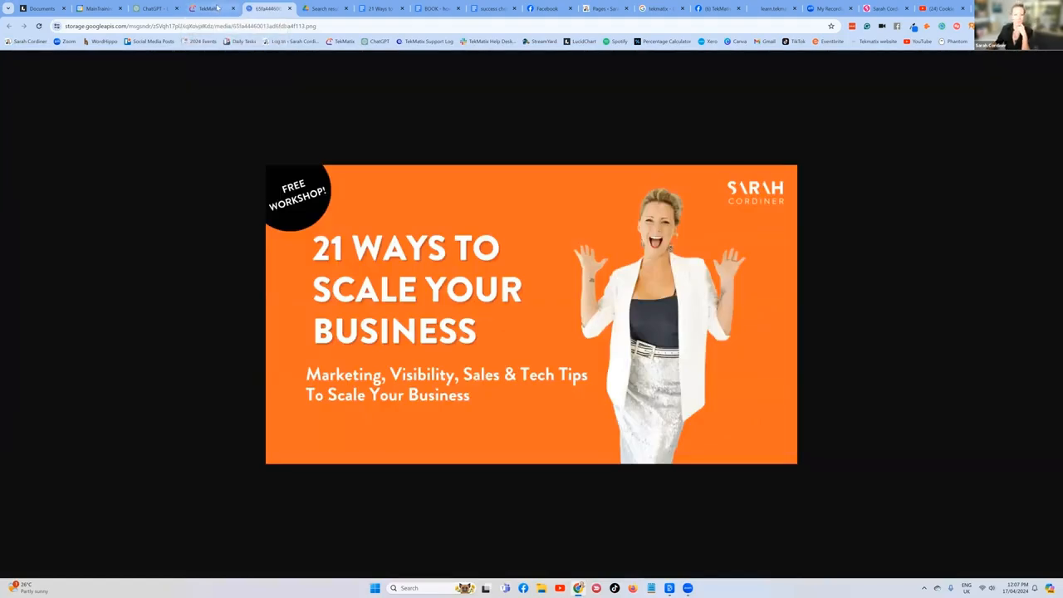
pyautogui.click(206, 8)
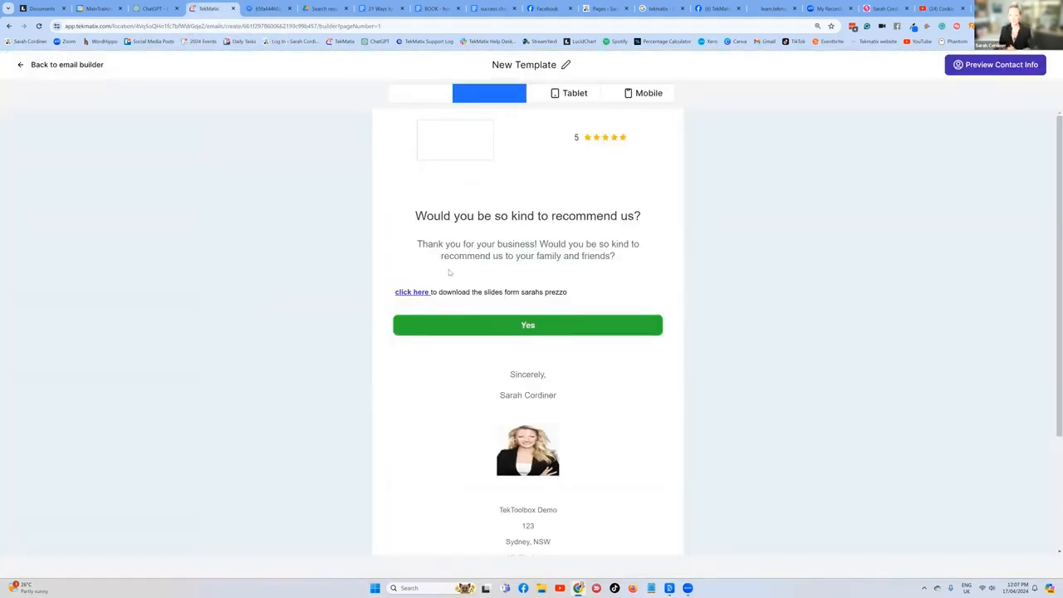